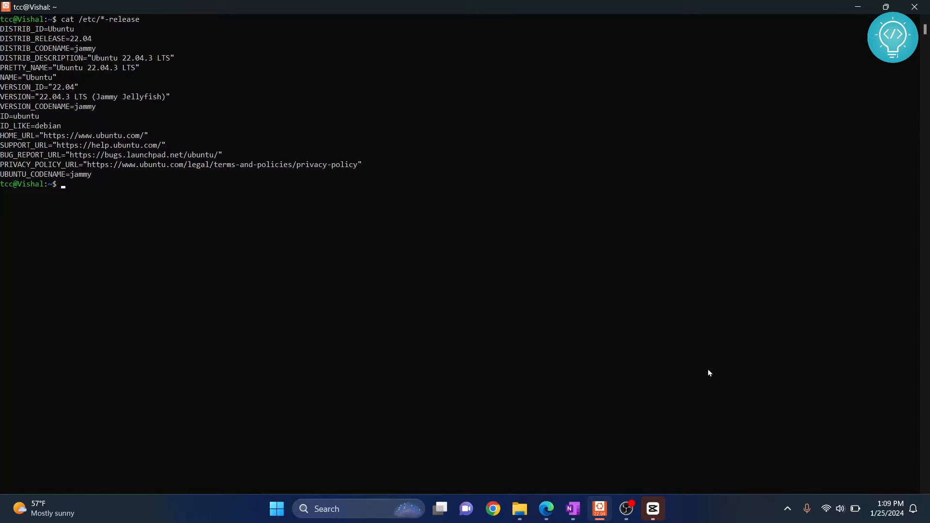
mouse_move(66, 45)
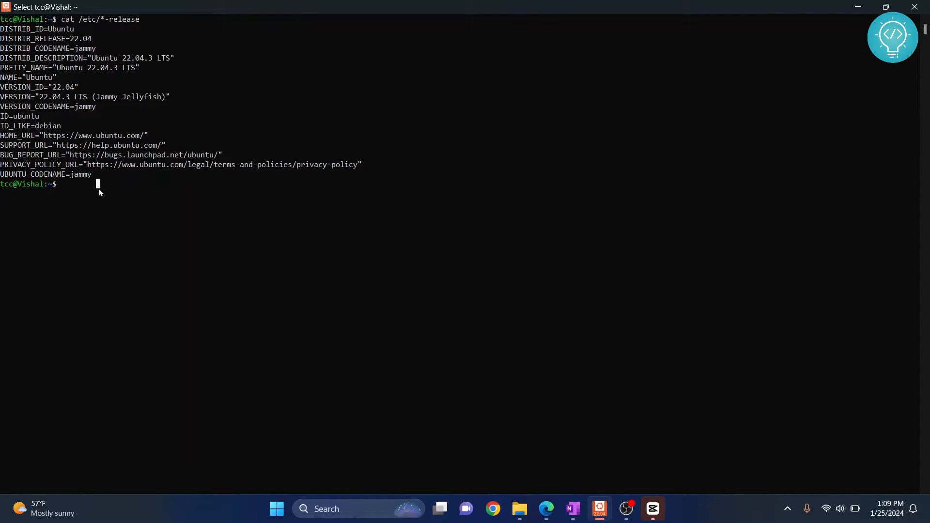
mouse_move(142, 216)
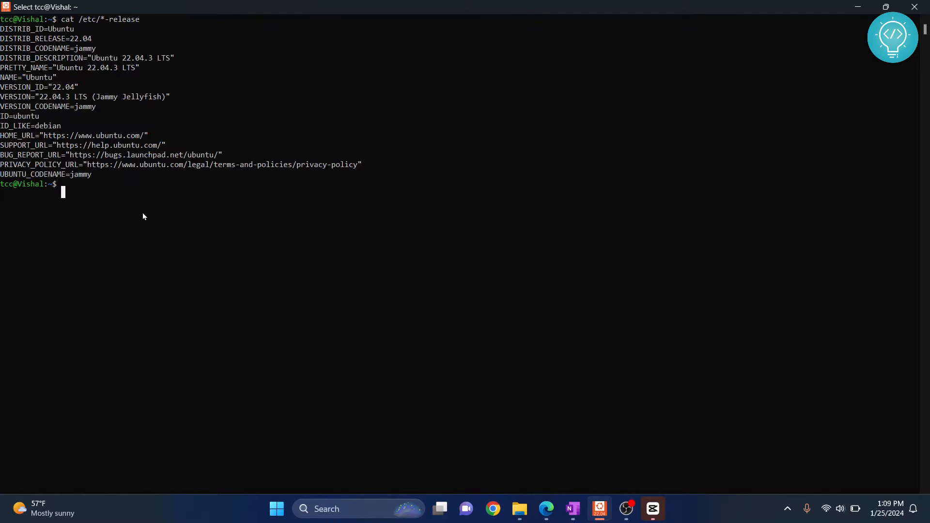
Run apt search openjdk and locate the openjdk-21 JDK and JRE entries in the results.
type("apt searc")
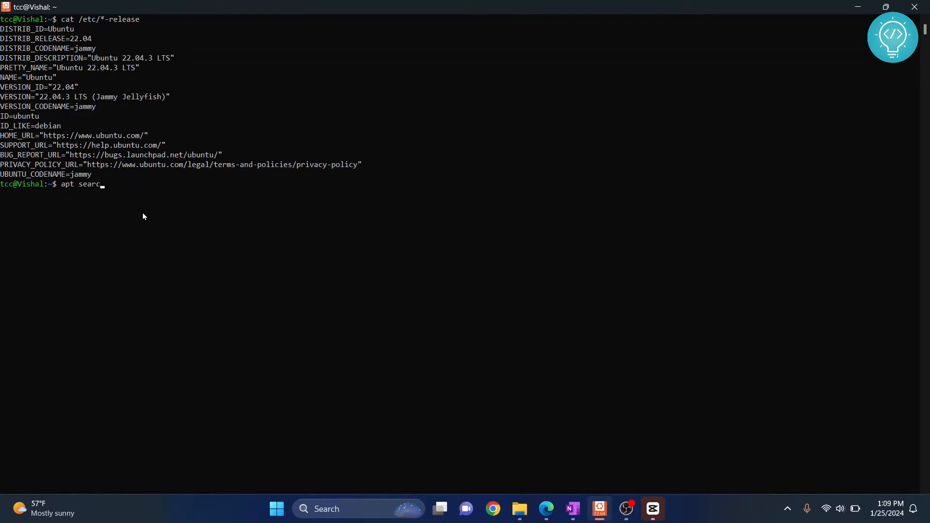
type("h openjdk")
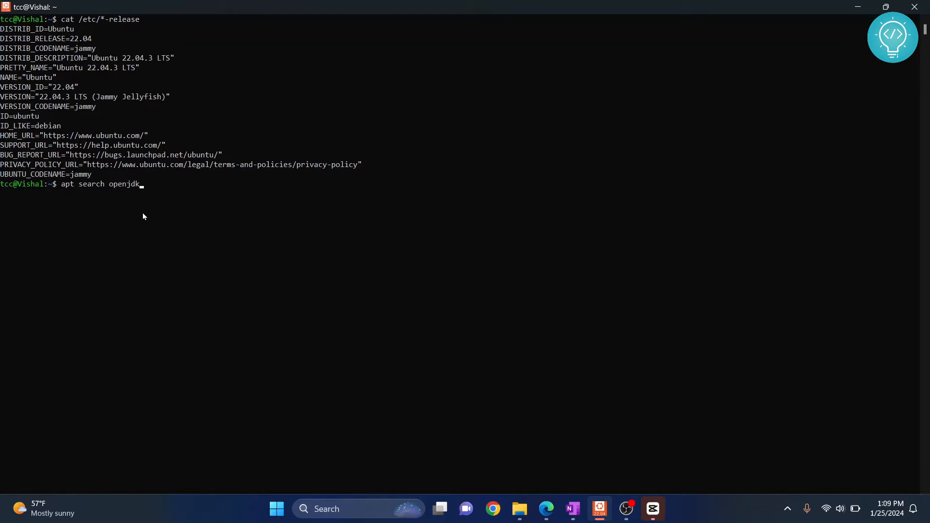
key("Return")
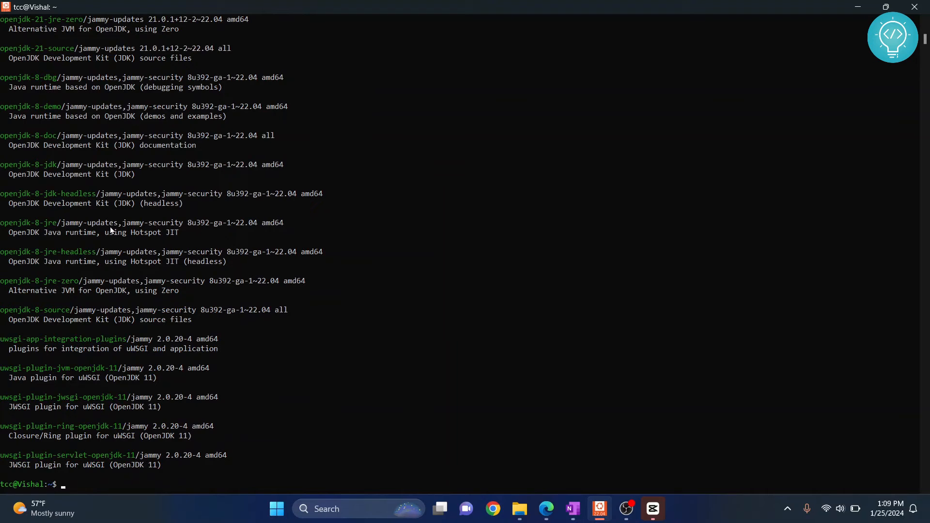
mouse_move(20, 194)
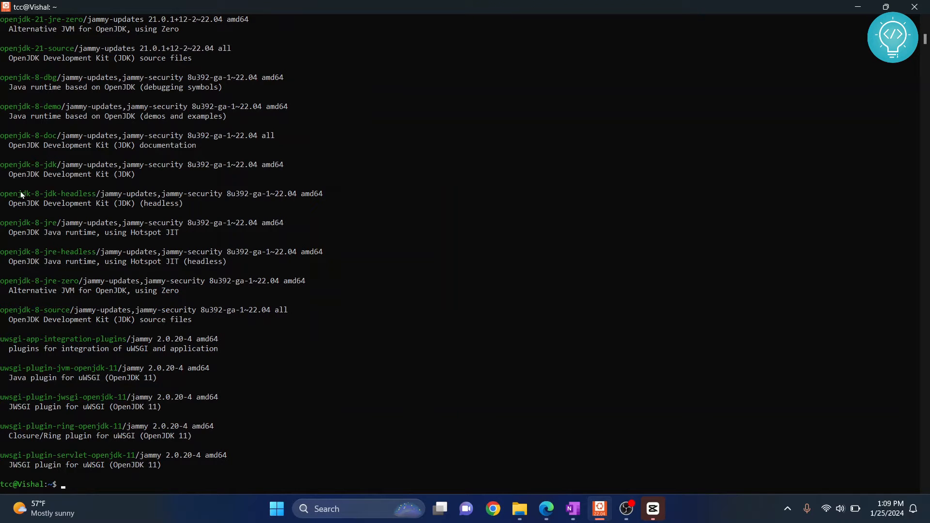
scroll("up", 3)
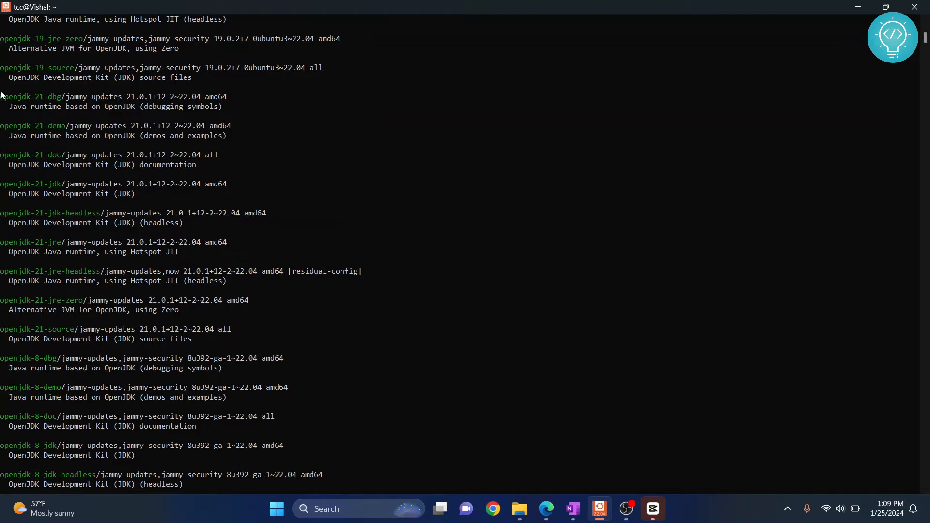
left_click(101, 368)
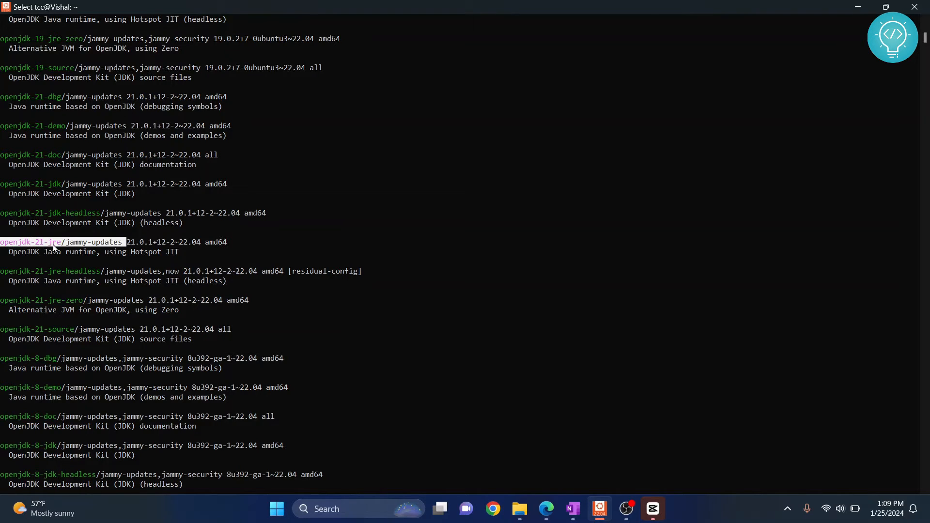
mouse_move(6, 186)
type("sudo a")
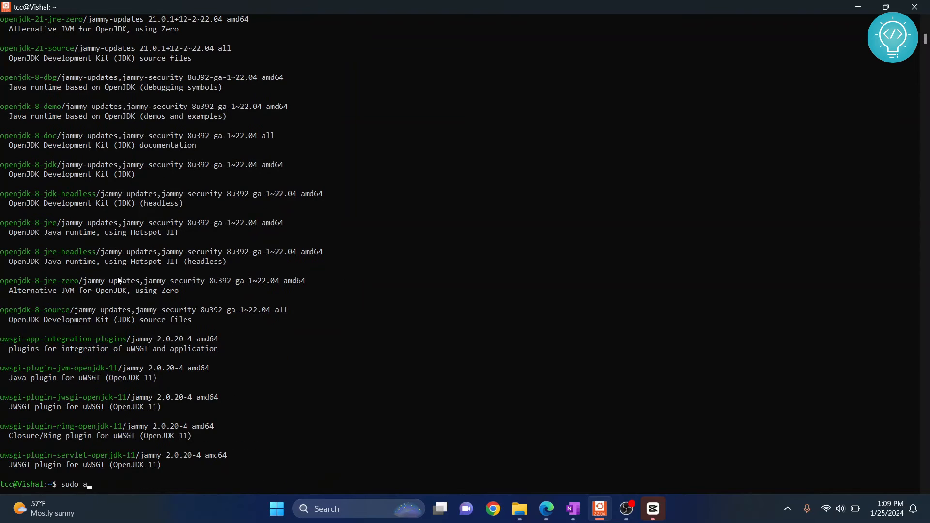
Run sudo apt install openjdk-21-jdk and enter the sudo password, reaching the 130 MB download prompt.
type("pt install")
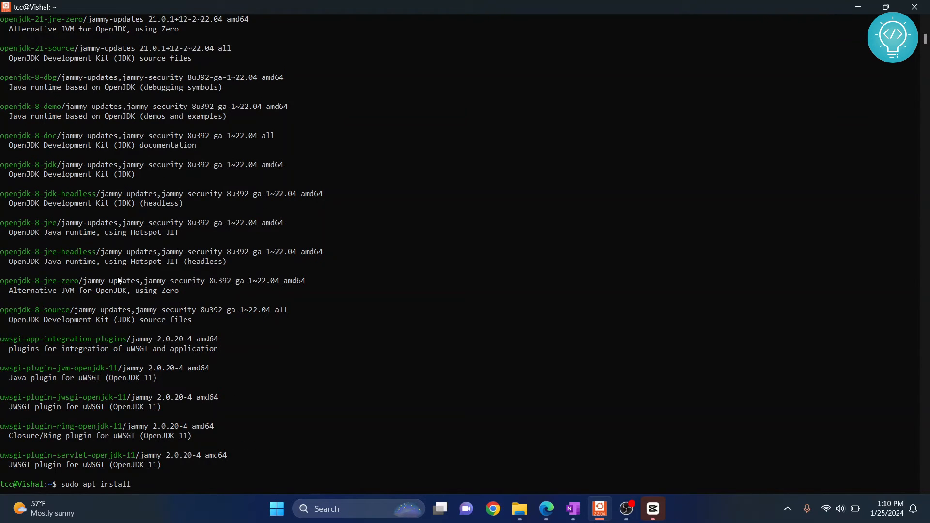
scroll("up", 3)
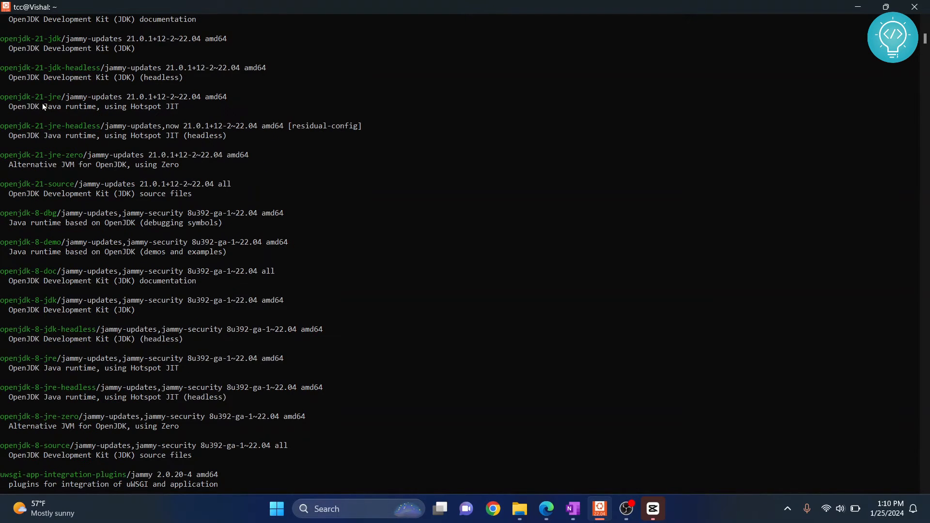
type("sudo apt install")
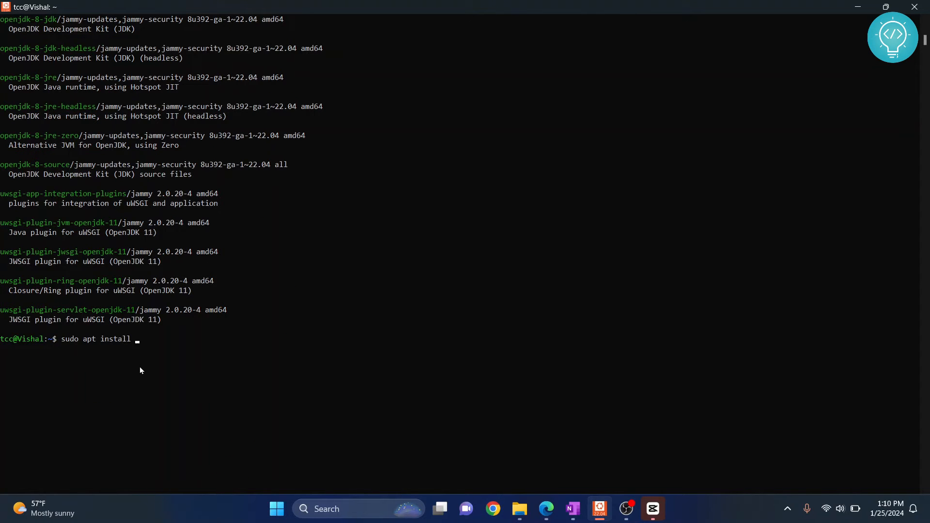
type("open")
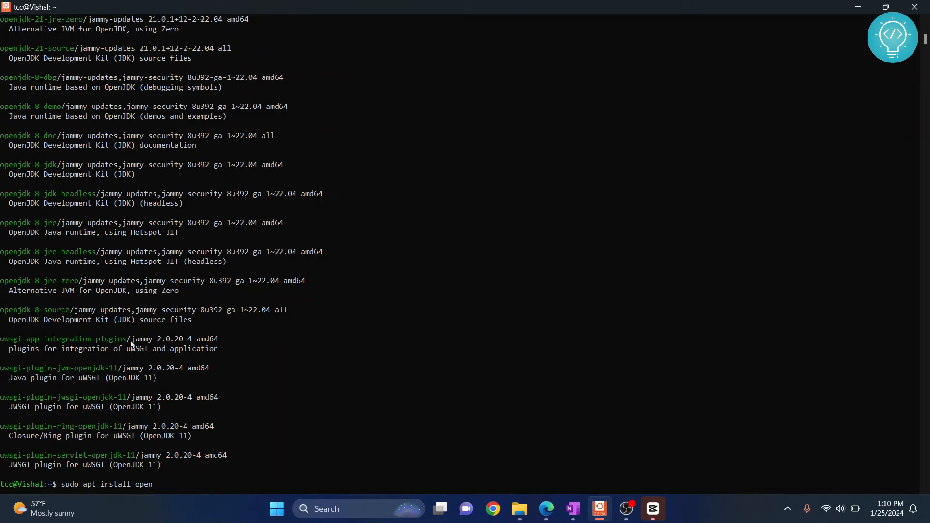
type("jdk-21")
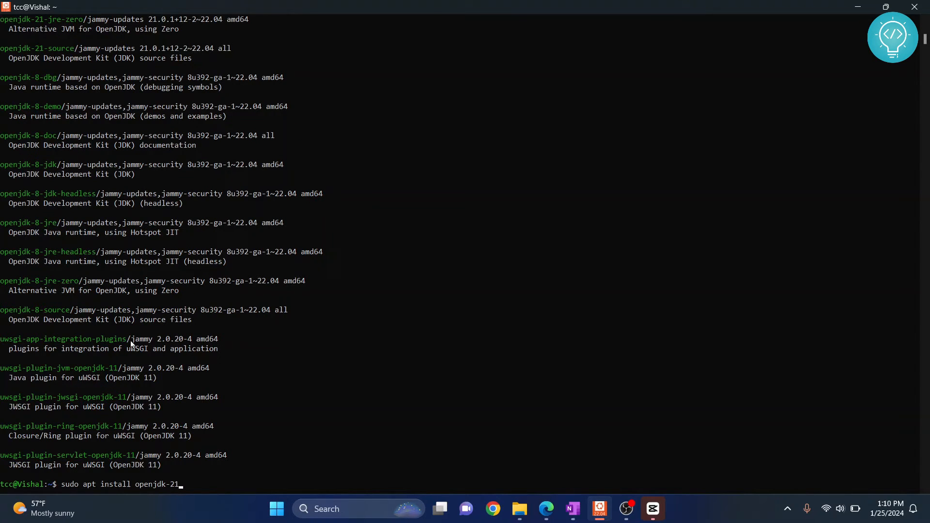
type("-jdk")
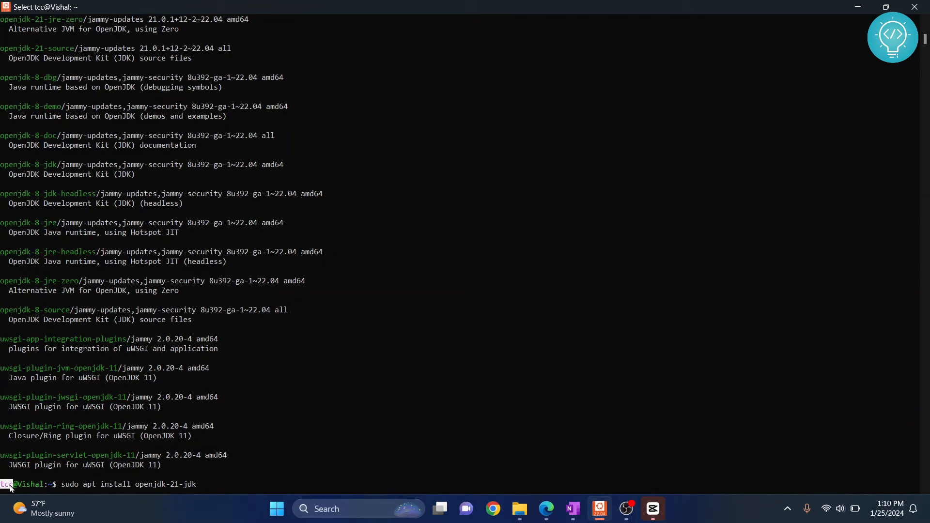
mouse_move(64, 488)
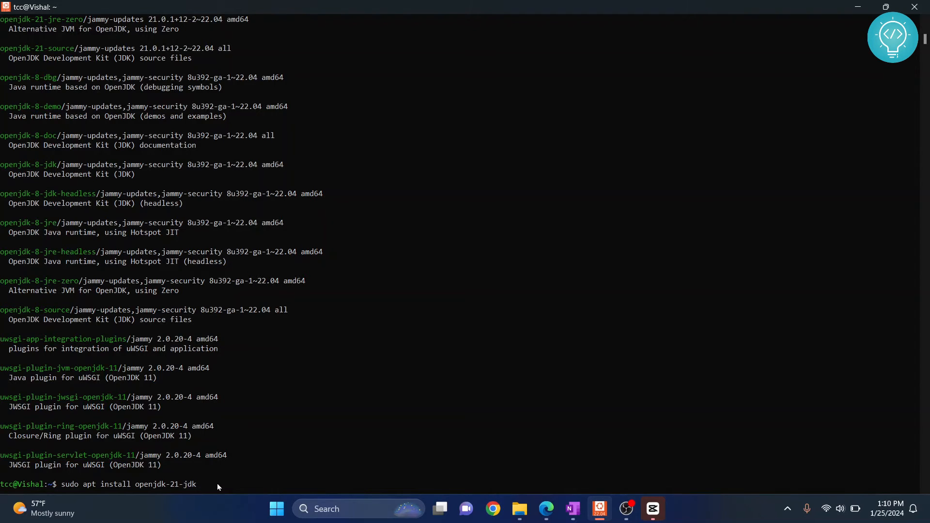
key("Return")
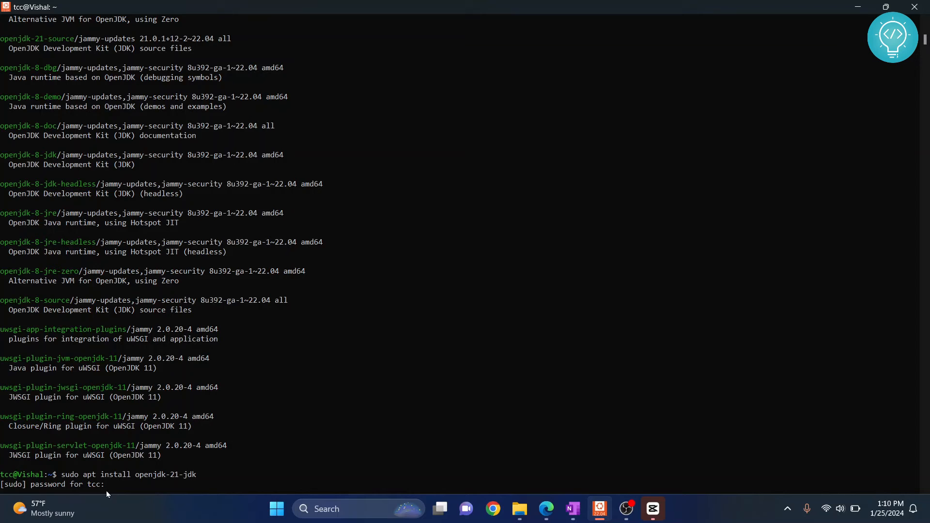
mouse_move(122, 492)
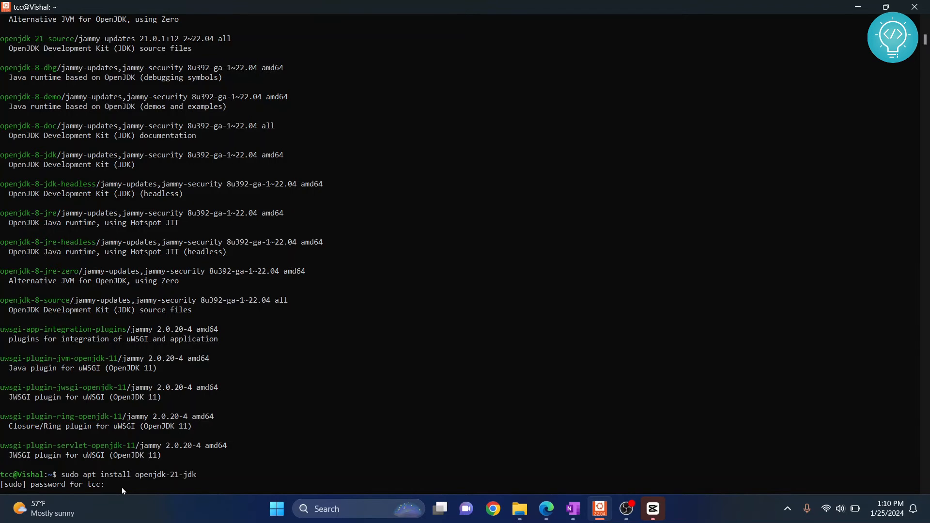
key("Return")
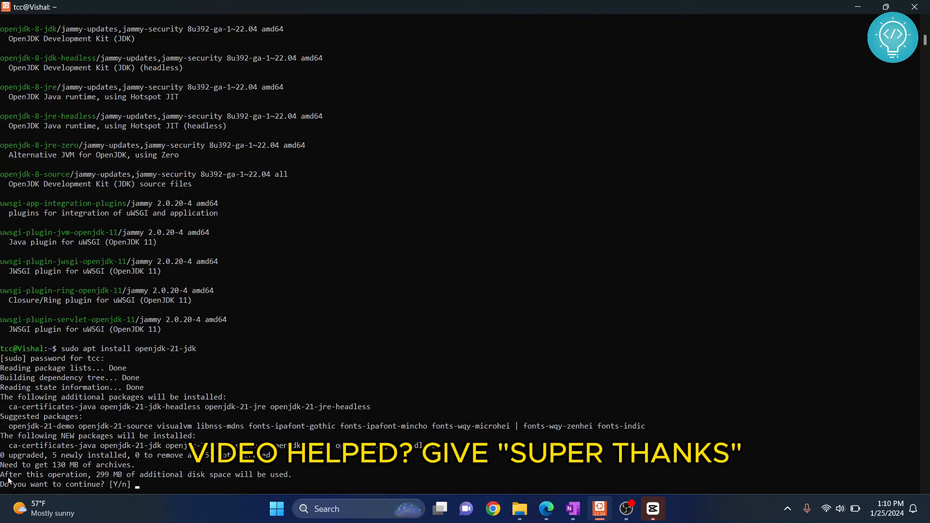
Confirm the install with y, then run java --version to see openjdk 21.0.1.
type("y")
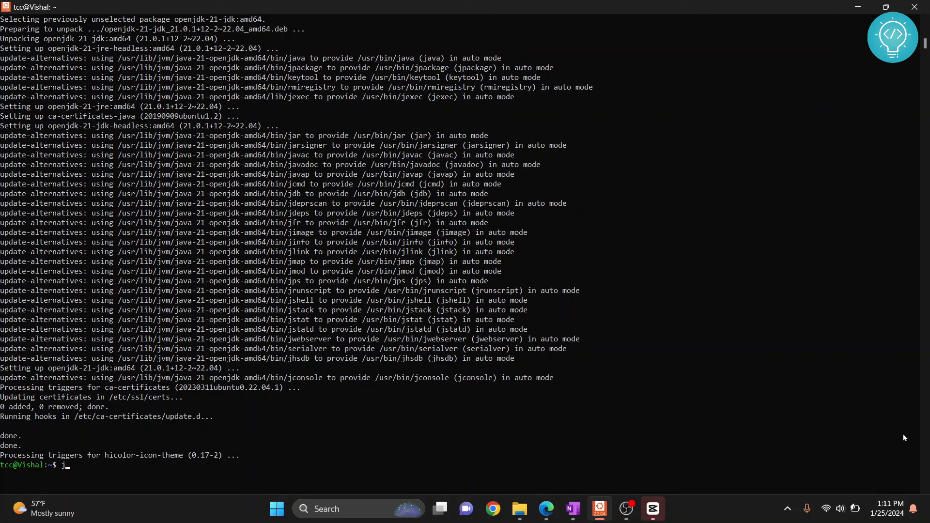
type("java --version")
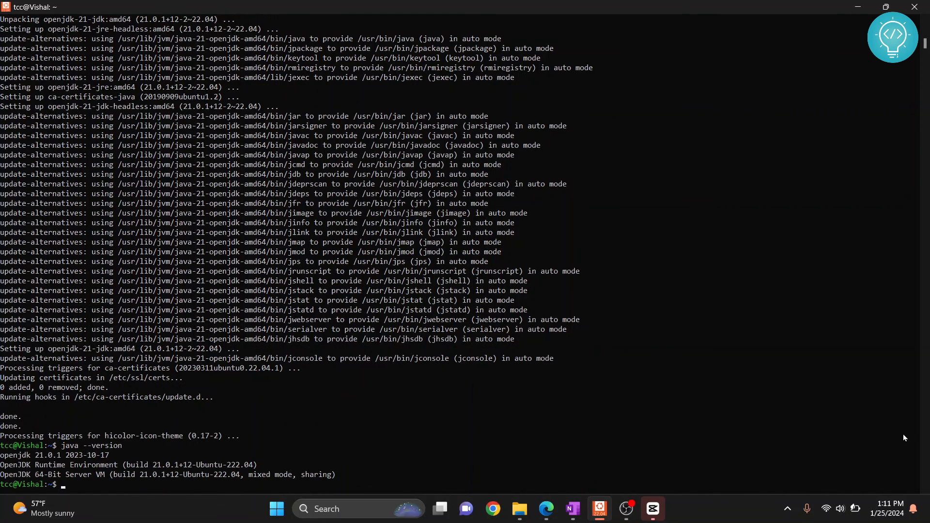